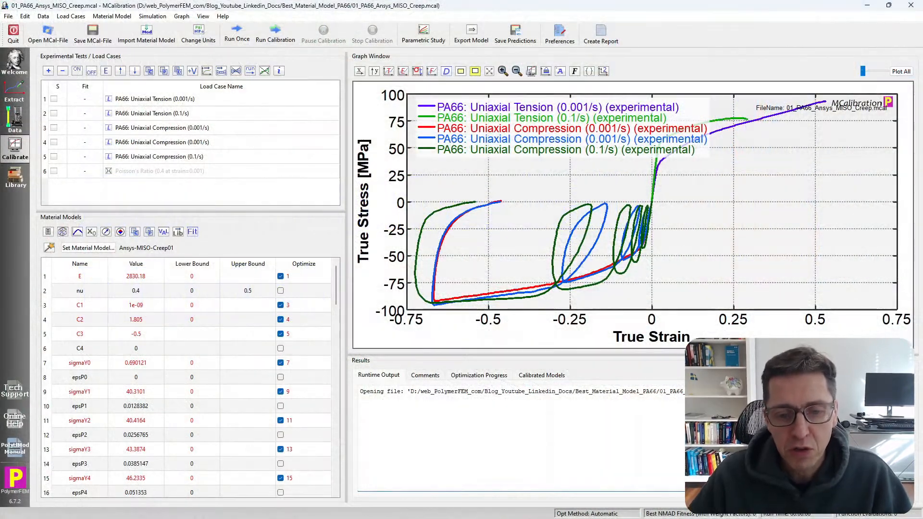
{"action": "mouse_move", "coordinate": [736, 242]}
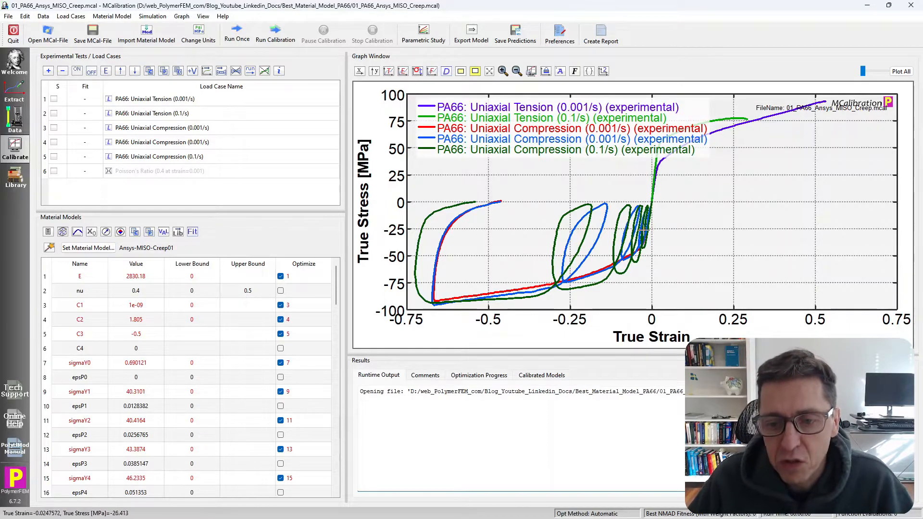
{"action": "mouse_move", "coordinate": [692, 251]}
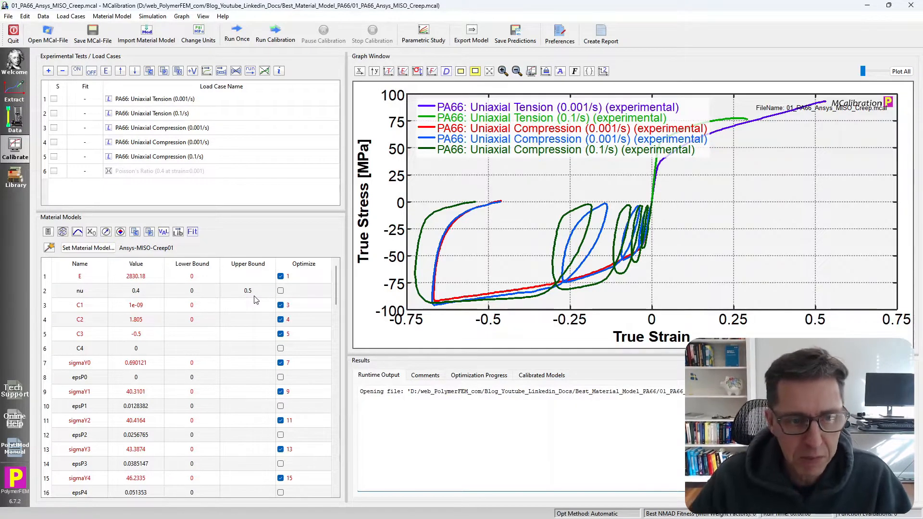
- Run the Ansys MISO creep model once and hide the legend, showing NMAD Fitness 27.6
{"action": "left_click", "coordinate": [158, 171]}
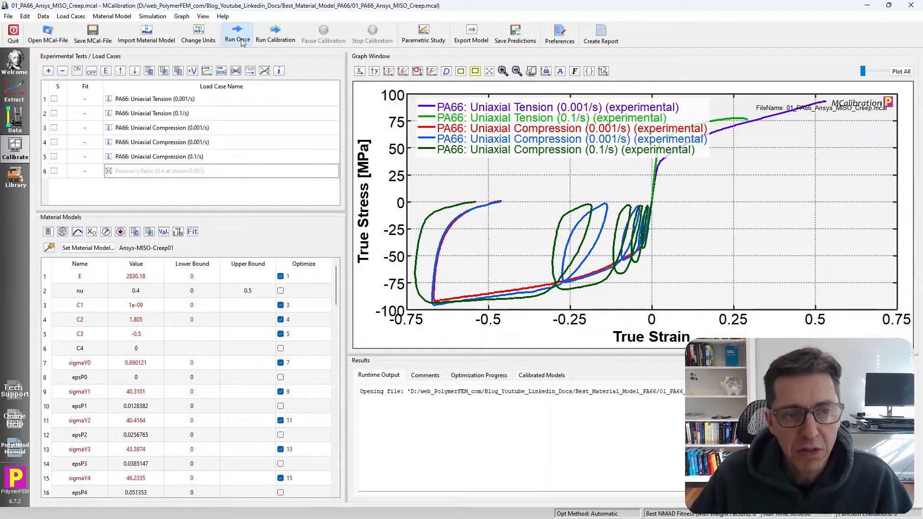
{"action": "left_click", "coordinate": [237, 34]}
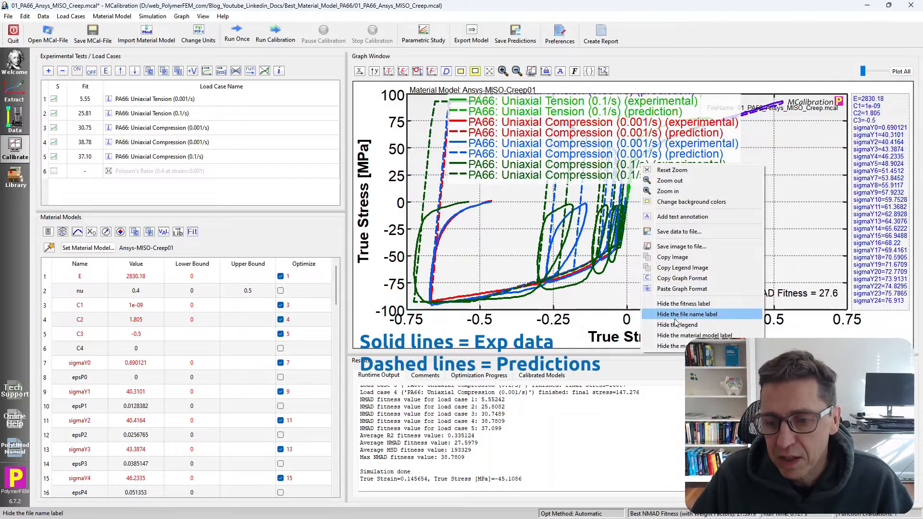
{"action": "left_click", "coordinate": [686, 313]}
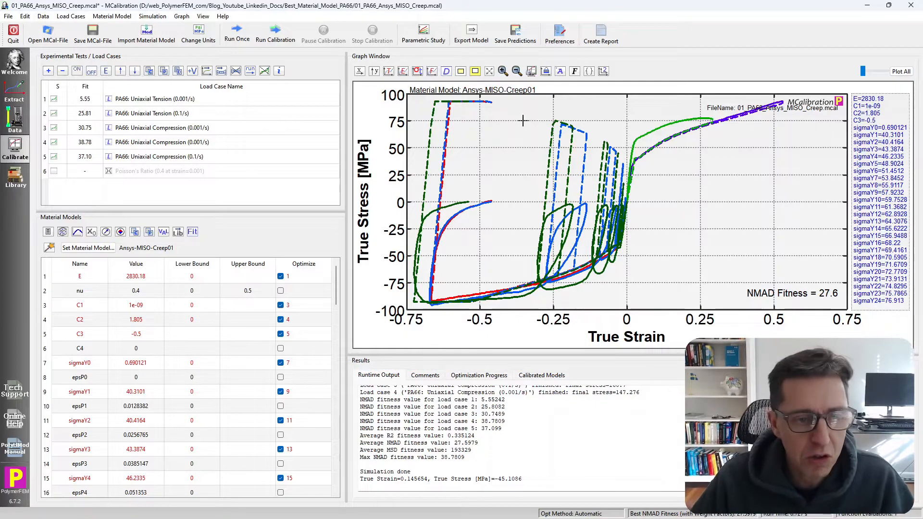
{"action": "left_click", "coordinate": [171, 171]}
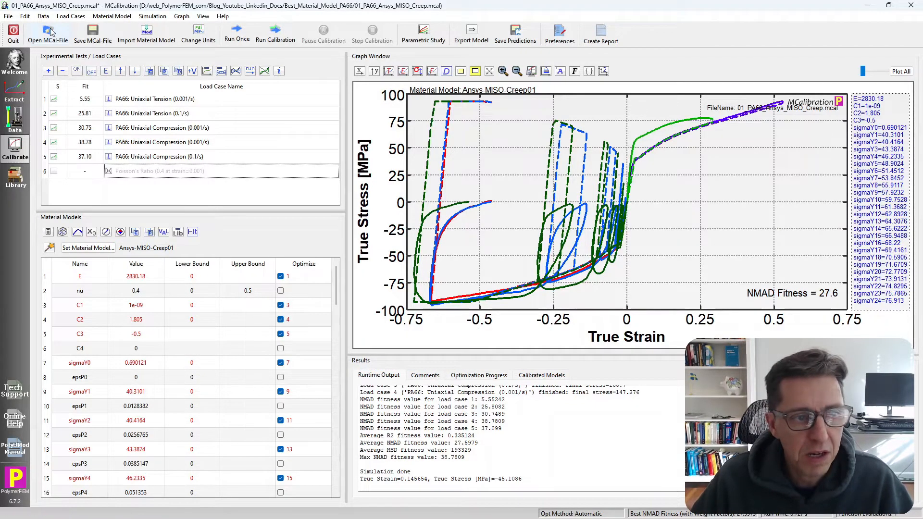
- Load 02_PA66_Abaqus_JC.mcal without saving and hide the legend, NMAD Fitness 22.5
{"action": "left_click", "coordinate": [48, 33]}
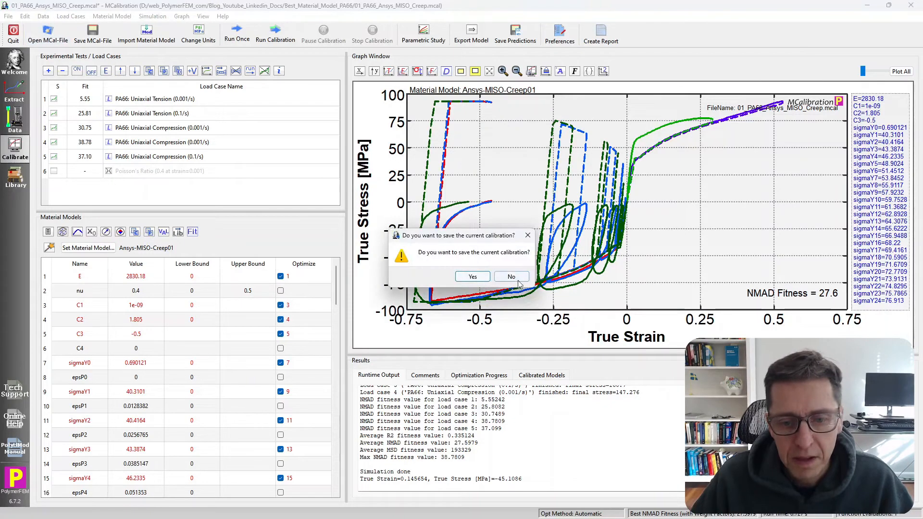
{"action": "left_click", "coordinate": [511, 277]}
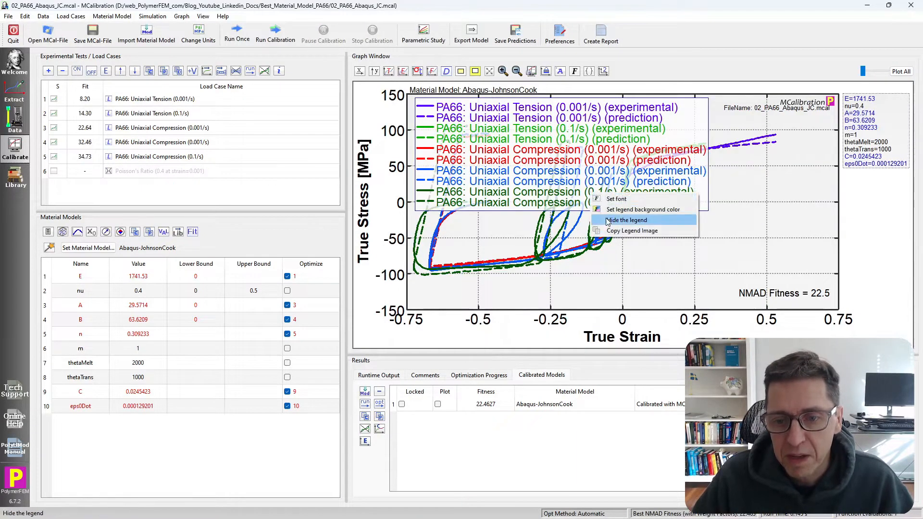
{"action": "left_click", "coordinate": [626, 219]}
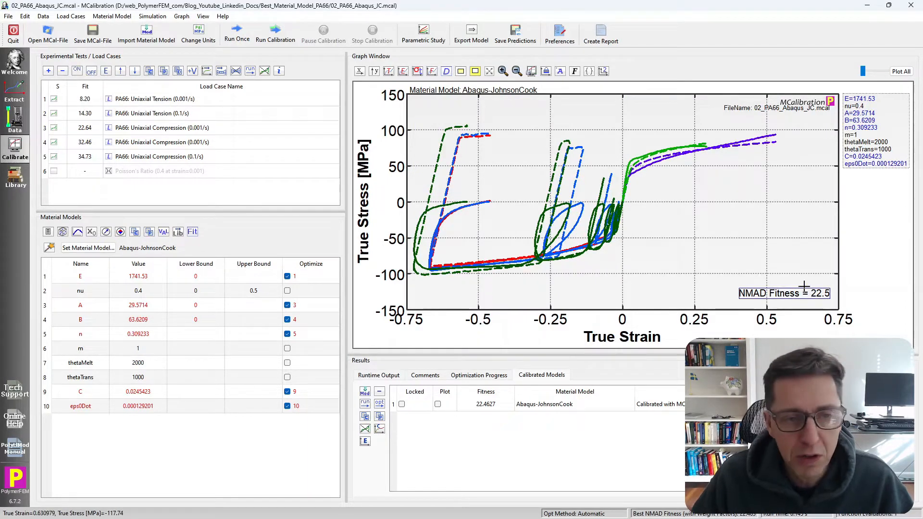
{"action": "mouse_move", "coordinate": [830, 271]}
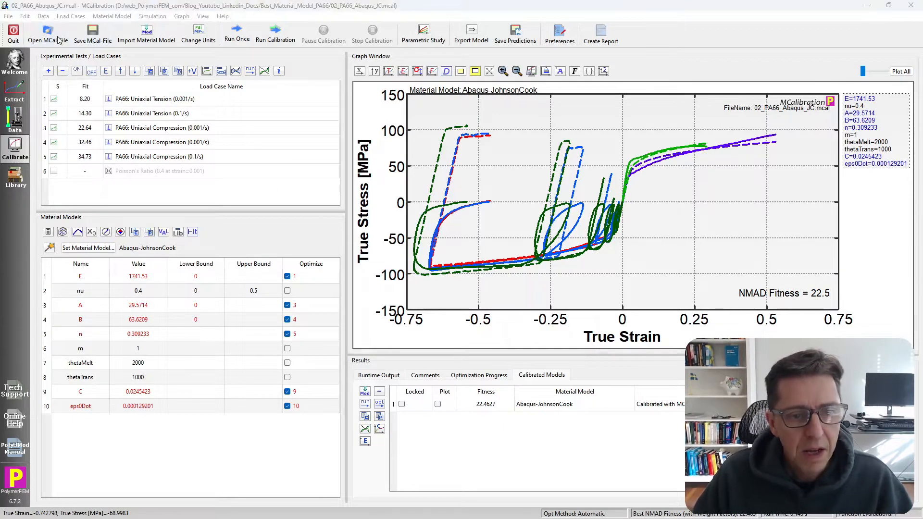
- Load 03_PA66_PolyUMod_BB.mcal and run the Bergstrom-Boyce model once, NMAD Fitness 15.6
{"action": "left_click", "coordinate": [48, 34]}
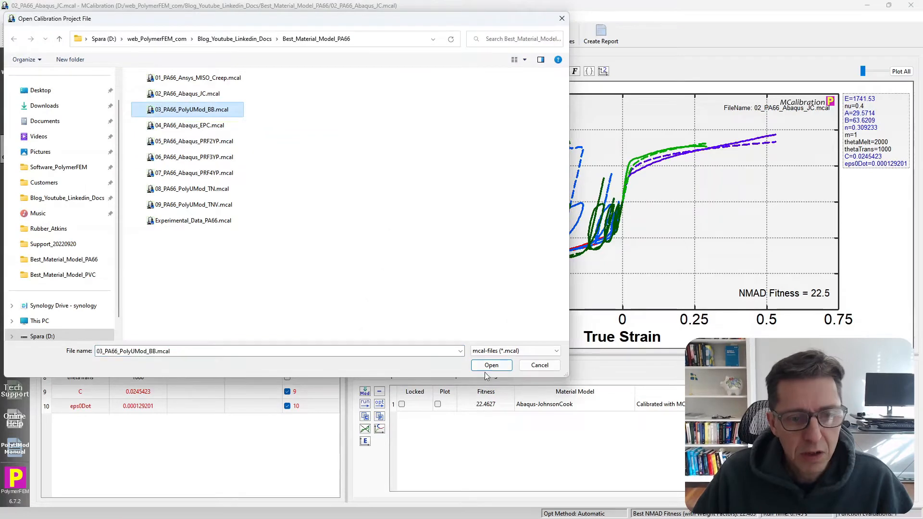
{"action": "left_click", "coordinate": [492, 365]}
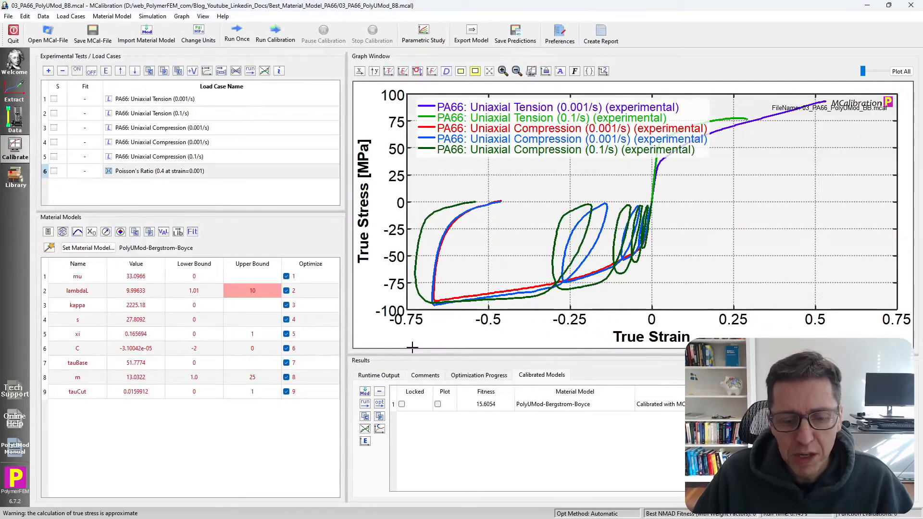
{"action": "left_click", "coordinate": [379, 375]}
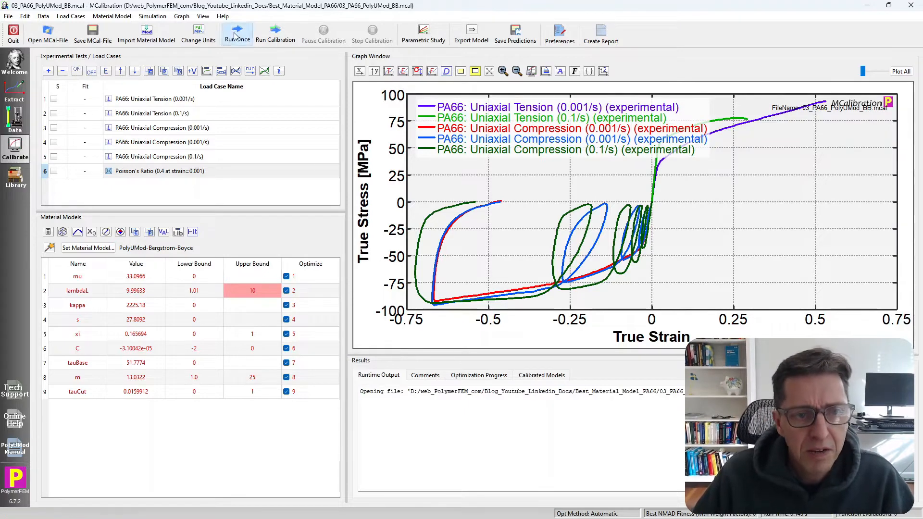
{"action": "left_click", "coordinate": [237, 34]}
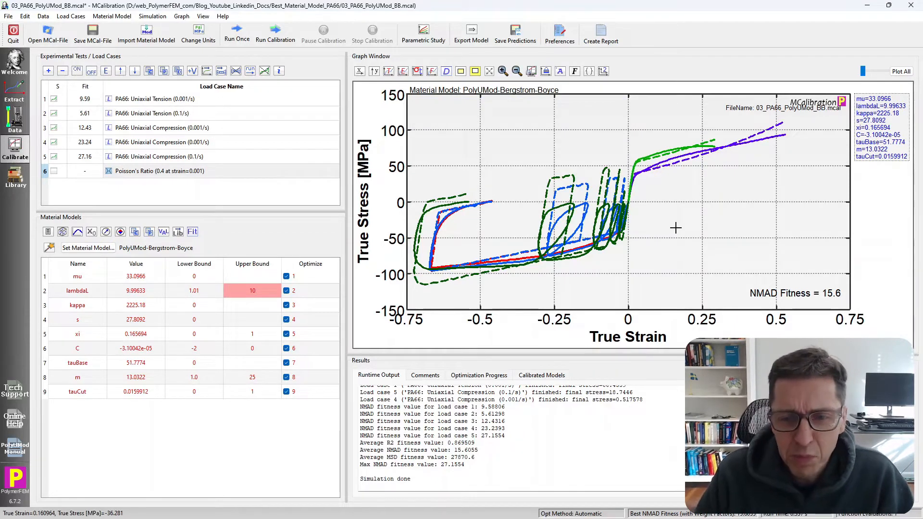
{"action": "mouse_move", "coordinate": [805, 311]}
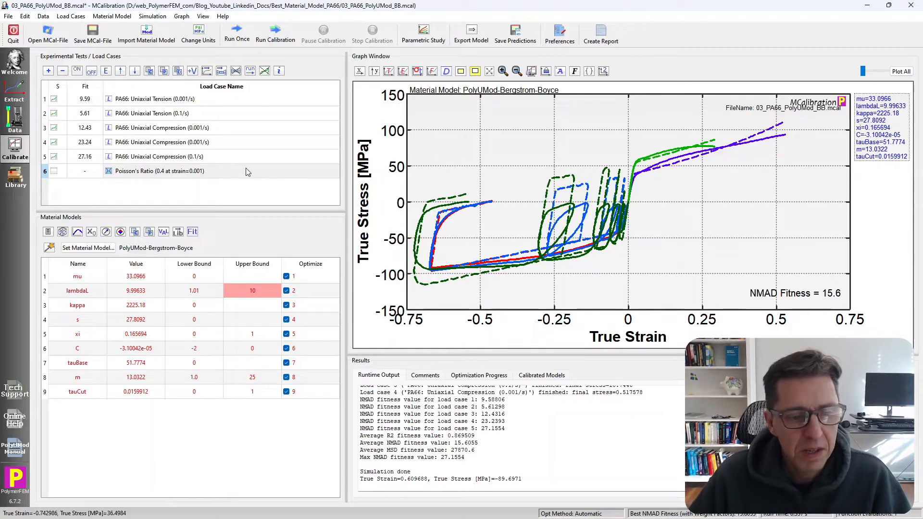
{"action": "mouse_move", "coordinate": [147, 34]}
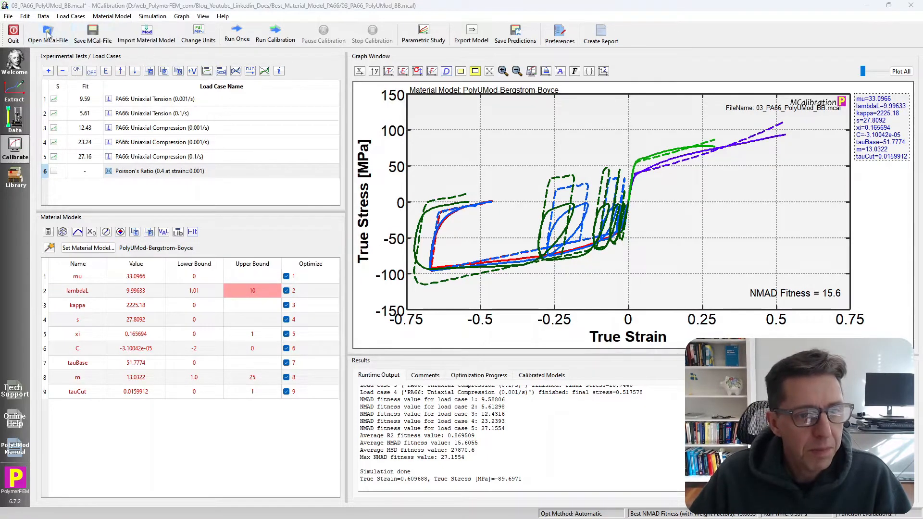
- Load 04_PA66_Abaqus_EPC.mcal, run the combined-hardening model and hide the legend, NMAD 14.6
{"action": "left_click", "coordinate": [48, 34]}
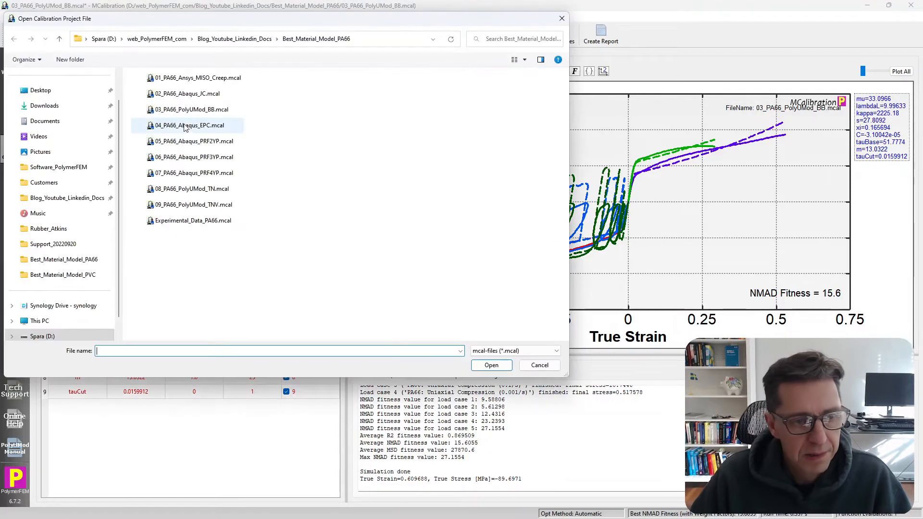
{"action": "double_click", "coordinate": [189, 125]}
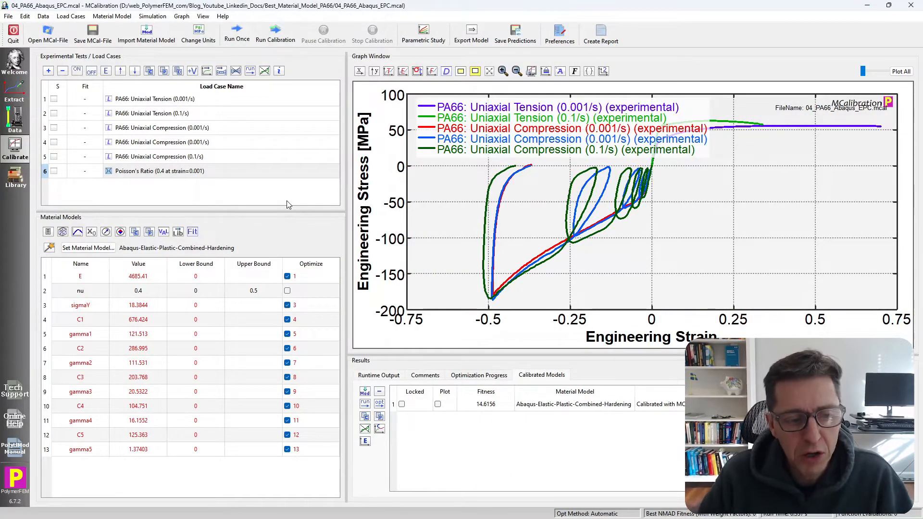
{"action": "mouse_move", "coordinate": [134, 333]}
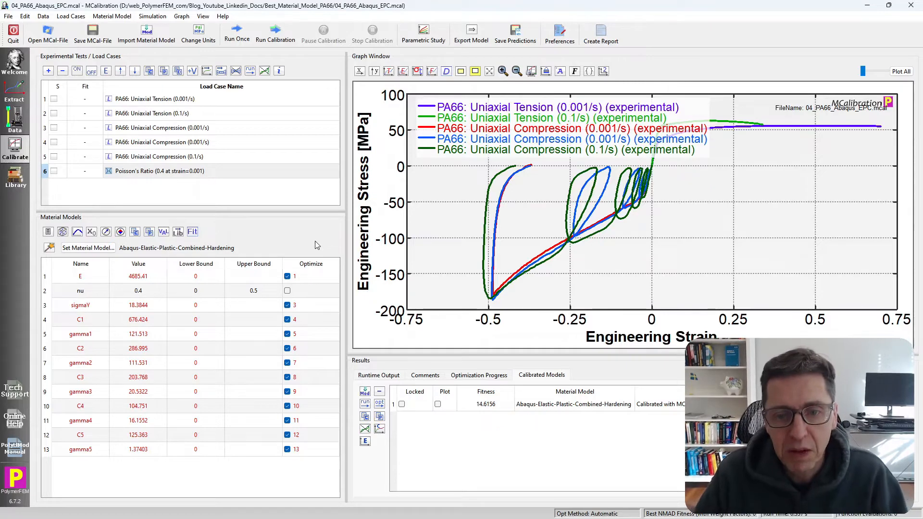
{"action": "left_click", "coordinate": [236, 33]}
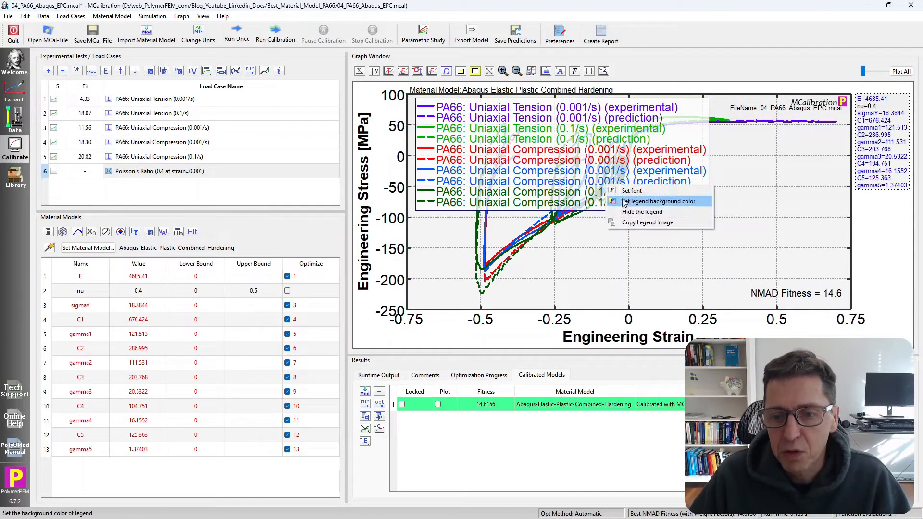
{"action": "mouse_move", "coordinate": [641, 211]}
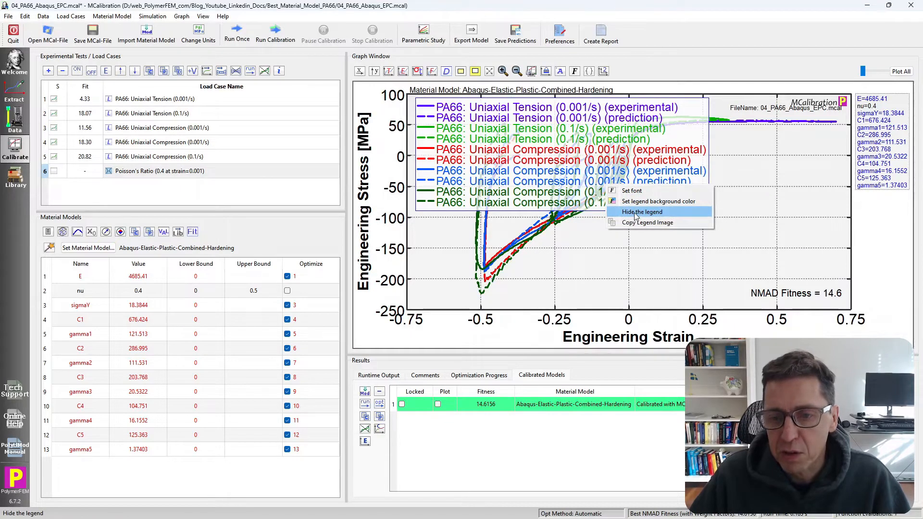
{"action": "left_click", "coordinate": [641, 211]}
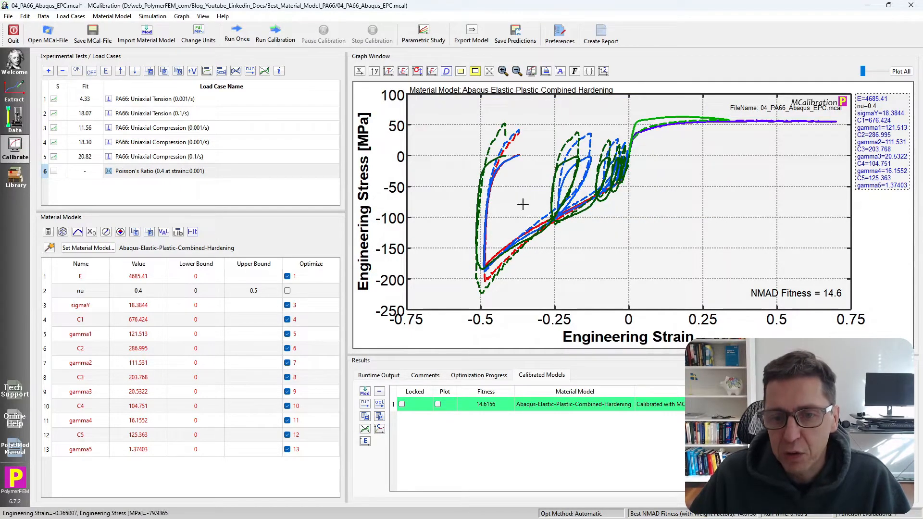
{"action": "mouse_move", "coordinate": [643, 239]}
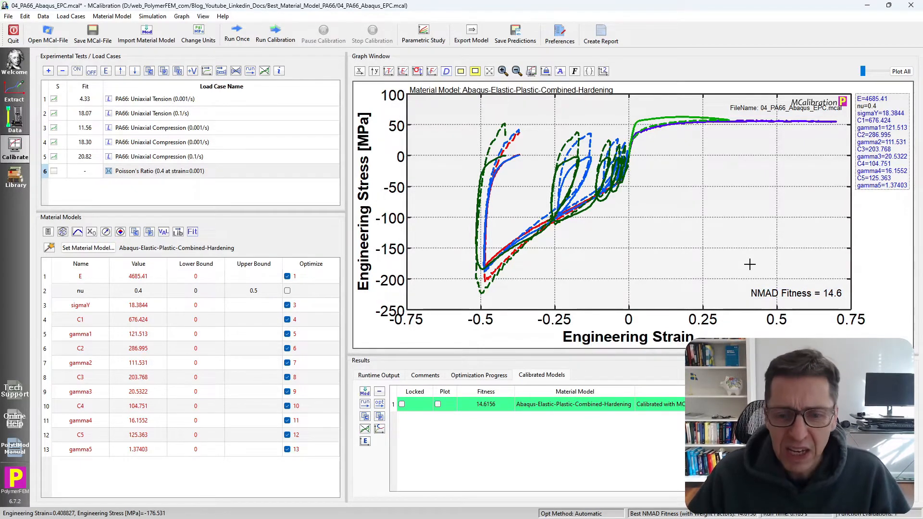
{"action": "mouse_move", "coordinate": [422, 229]}
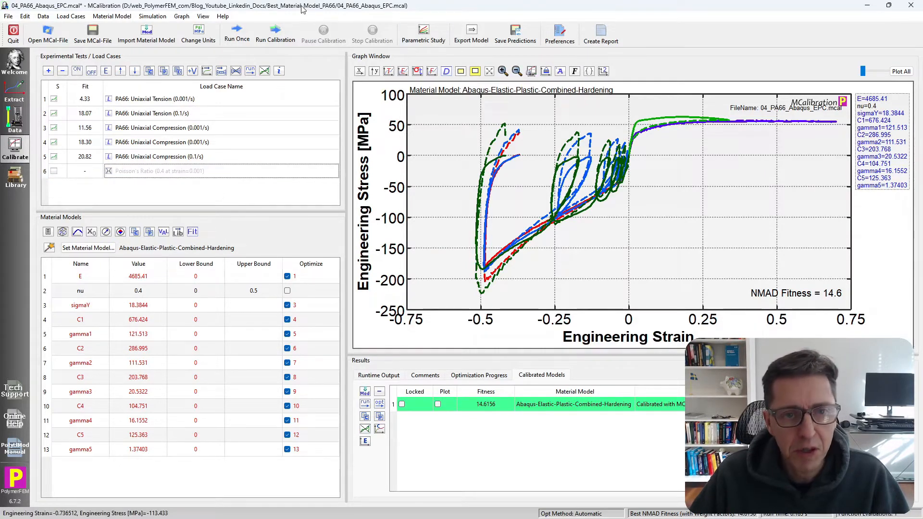
- Load 06_PA66_Abaqus_PRF3YP.mcal so only the PA66 experimental curves are plotted
{"action": "left_click", "coordinate": [48, 34]}
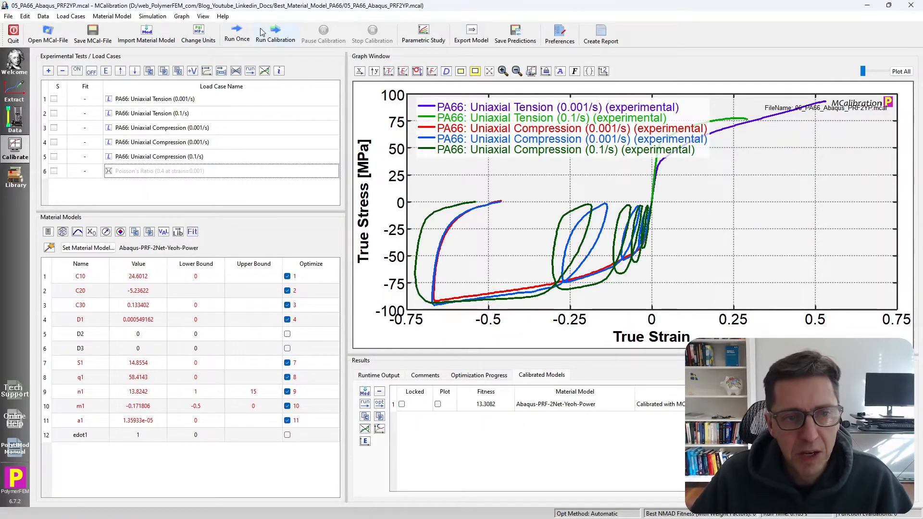
{"action": "left_click", "coordinate": [237, 34]}
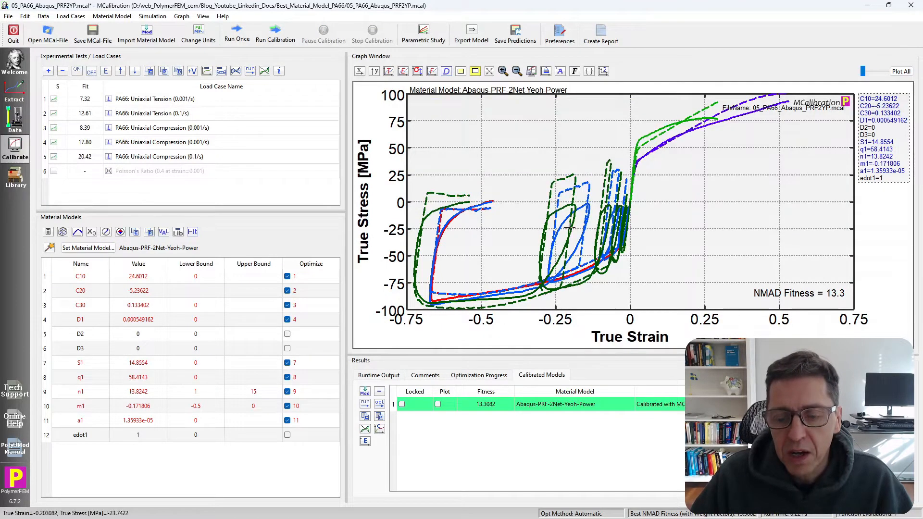
{"action": "mouse_move", "coordinate": [538, 252]}
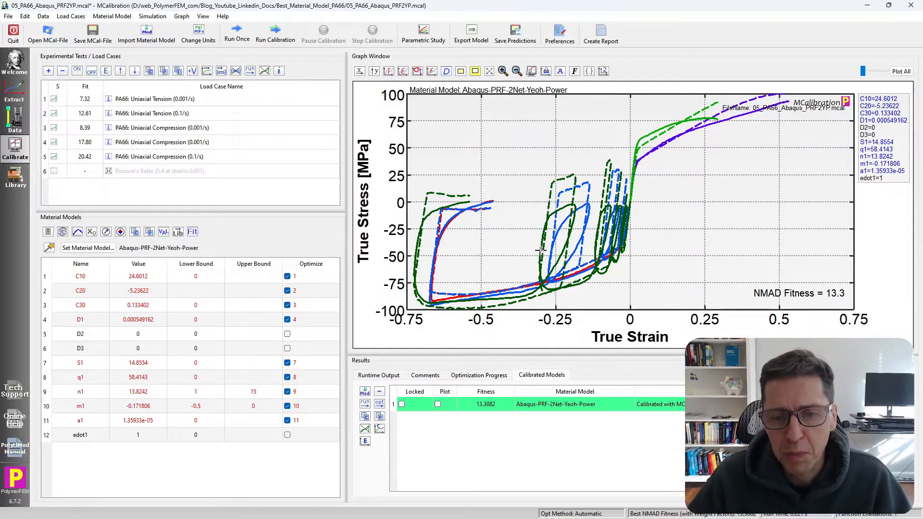
{"action": "mouse_move", "coordinate": [618, 299]}
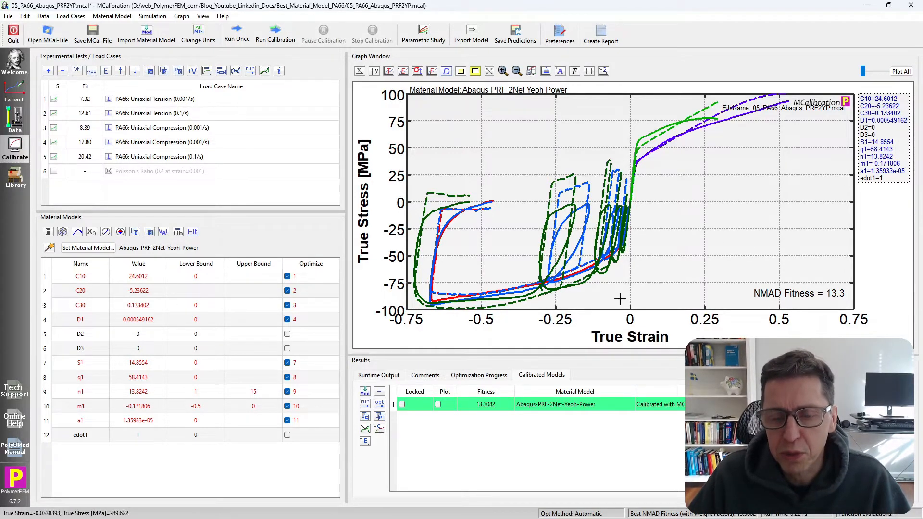
{"action": "mouse_move", "coordinate": [574, 308]}
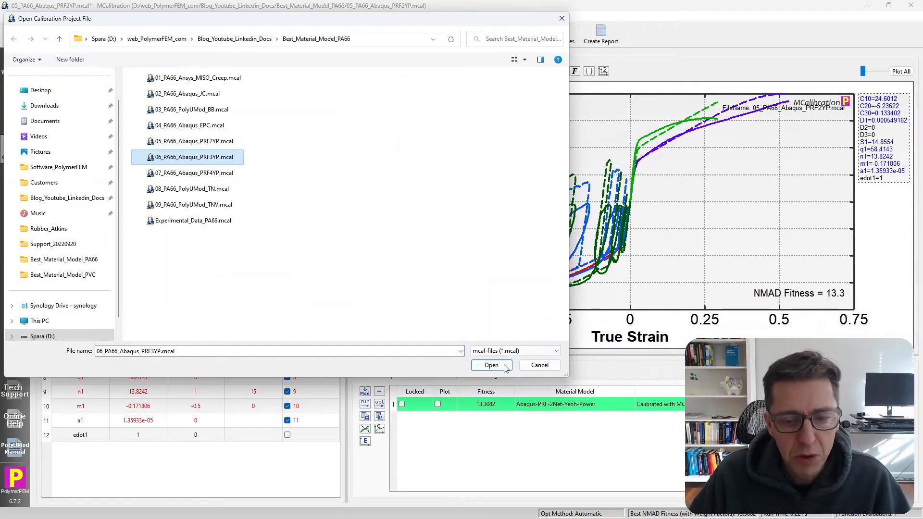
{"action": "left_click", "coordinate": [491, 366]}
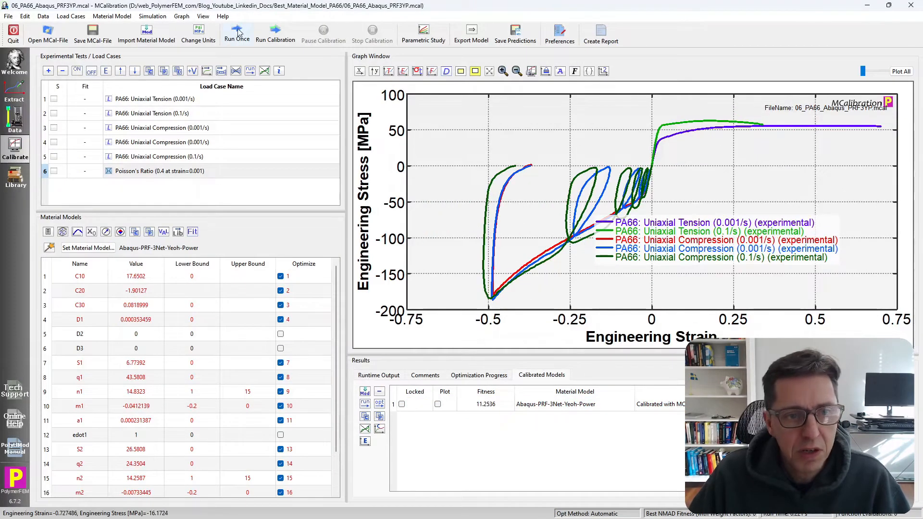
- Run the three-network Yeoh-Power model (NMAD 11.3), then pick 07_PA66_Abaqus_PRF4YP.mcal without saving
{"action": "left_click", "coordinate": [237, 33]}
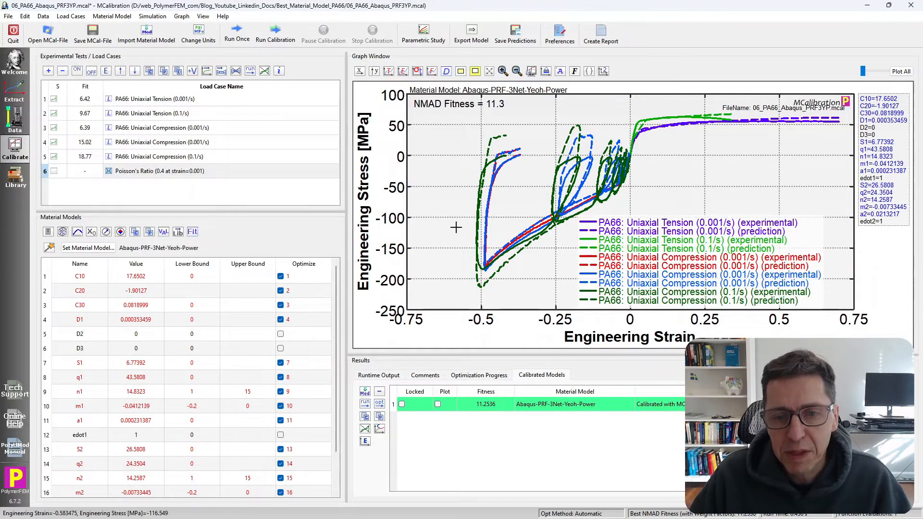
{"action": "mouse_move", "coordinate": [443, 151]}
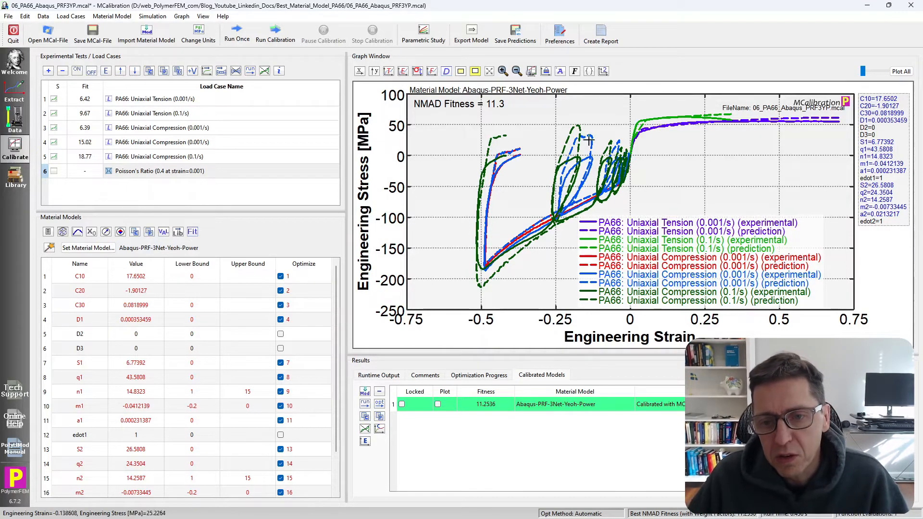
{"action": "mouse_move", "coordinate": [588, 146]}
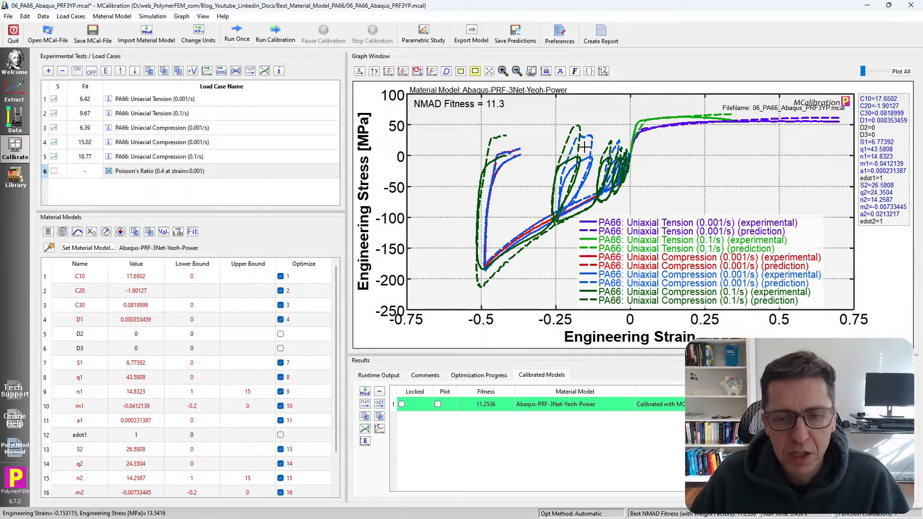
{"action": "mouse_move", "coordinate": [580, 150]}
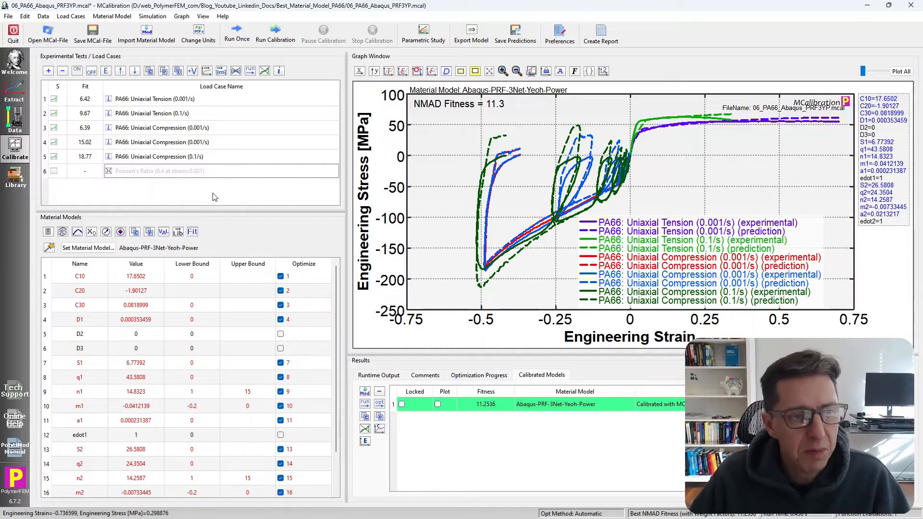
{"action": "mouse_move", "coordinate": [92, 30]}
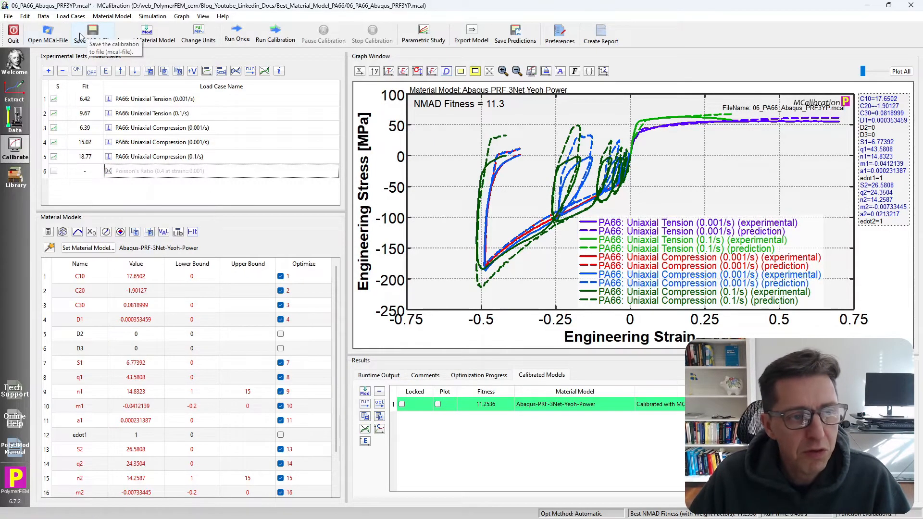
{"action": "left_click", "coordinate": [92, 34]}
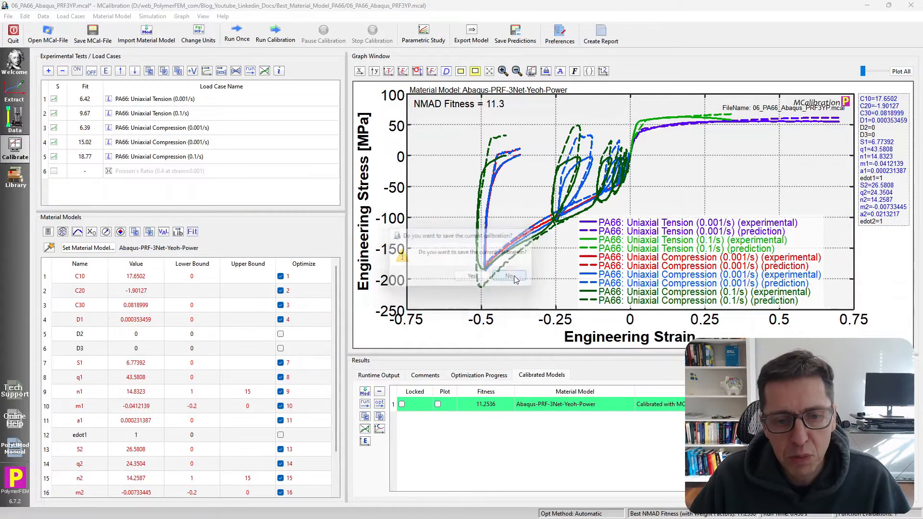
{"action": "left_click", "coordinate": [508, 277]}
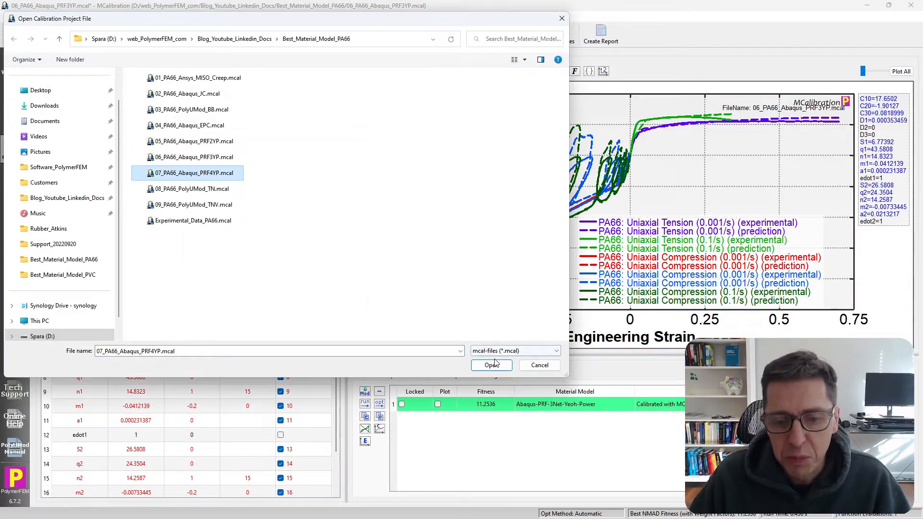
- Run the four-network Yeoh-Power model (NMAD 10.7) and bring up the calibration file list
{"action": "left_click", "coordinate": [492, 366]}
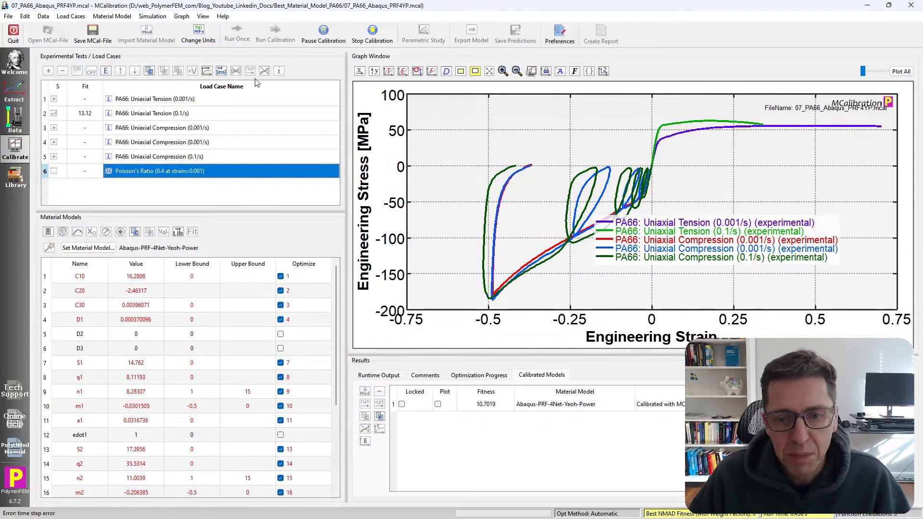
{"action": "left_click", "coordinate": [275, 34]}
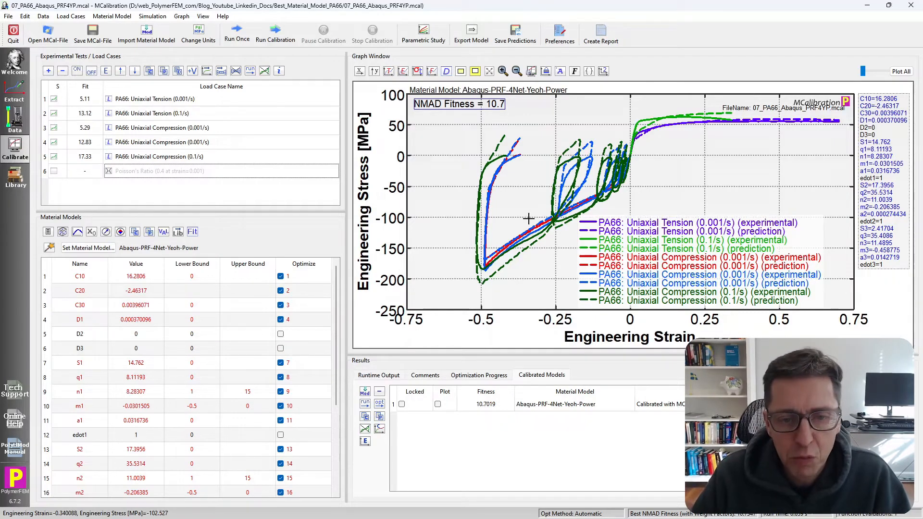
{"action": "mouse_move", "coordinate": [287, 210]}
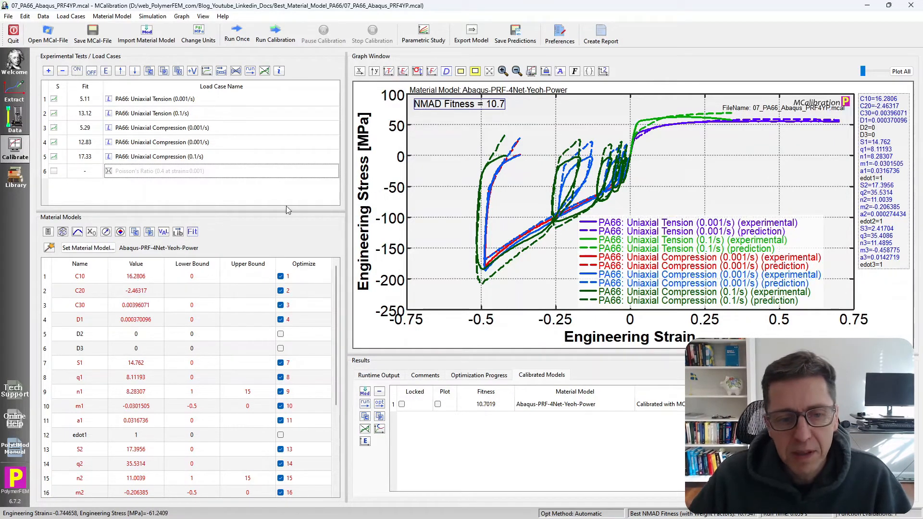
{"action": "mouse_move", "coordinate": [280, 204]}
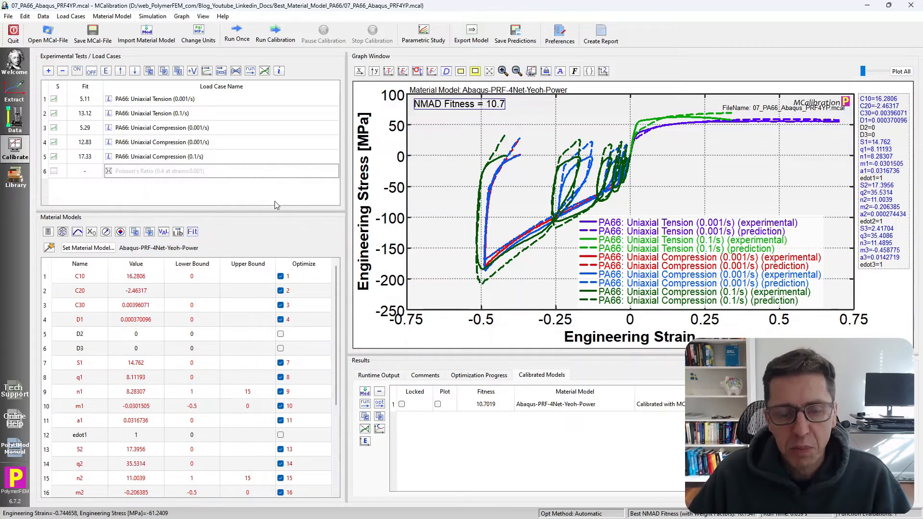
{"action": "left_click", "coordinate": [48, 33]}
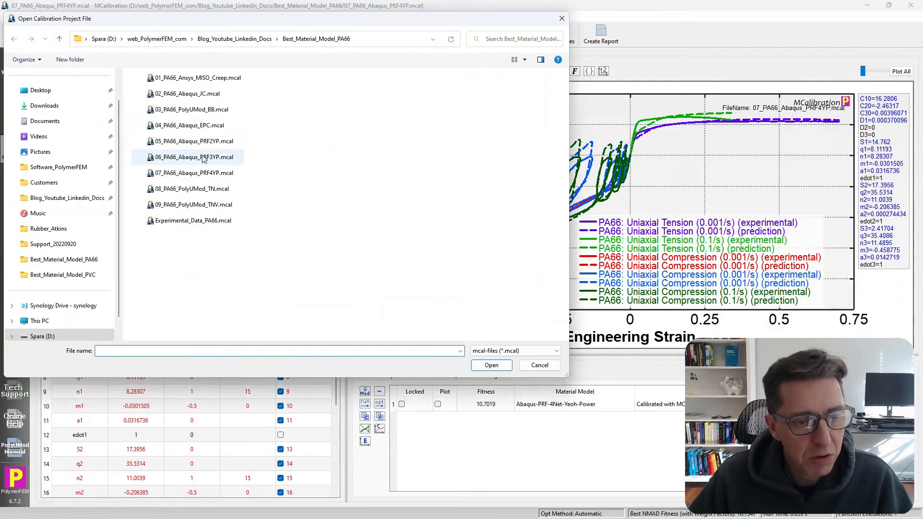
- Load and run 08_PA66_PolyUMod_TN.mcal (NMAD 9.38), then bring up the calibration file list
{"action": "left_click", "coordinate": [190, 189]}
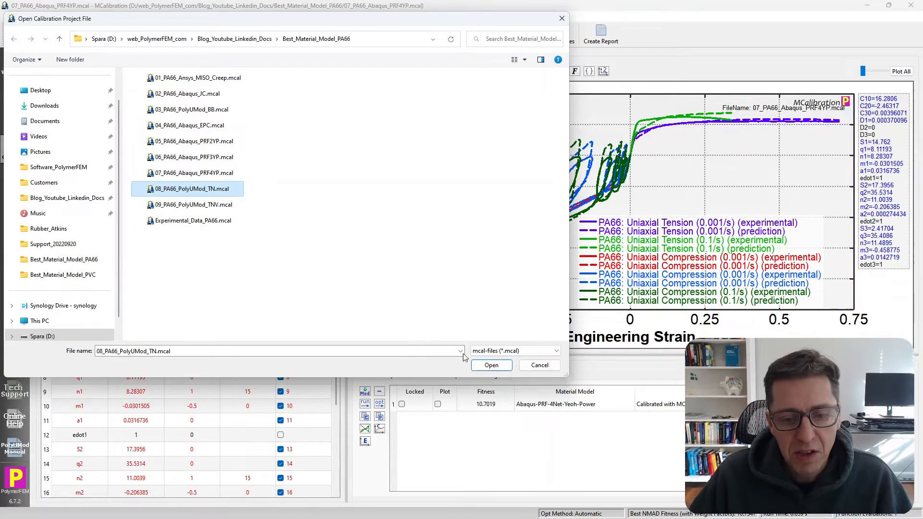
{"action": "left_click", "coordinate": [491, 365]}
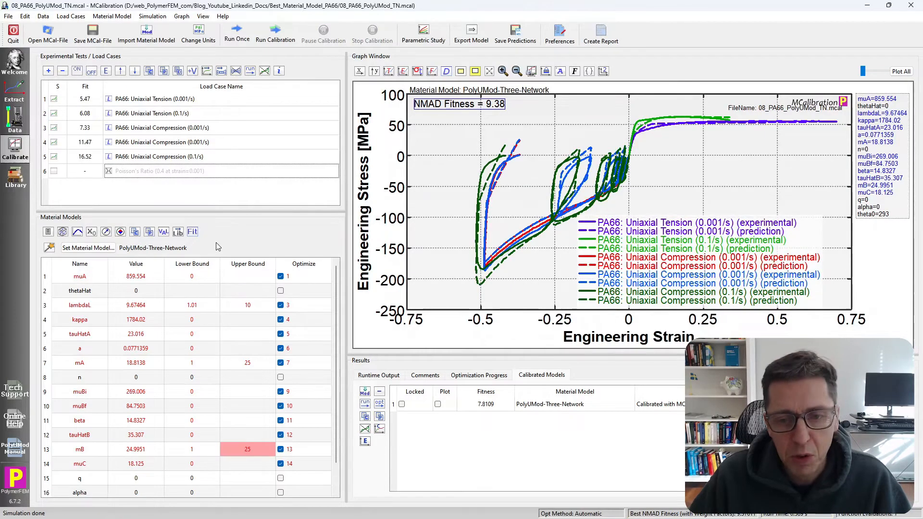
{"action": "mouse_move", "coordinate": [486, 114]}
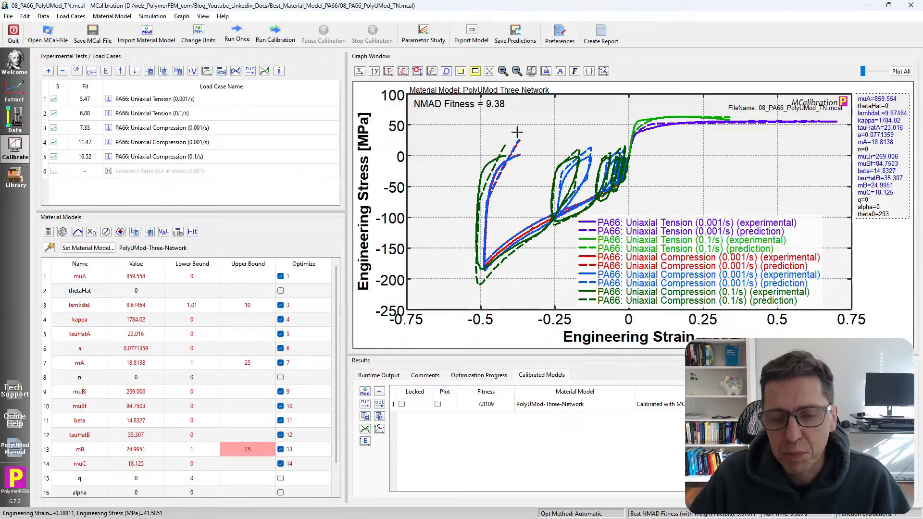
{"action": "mouse_move", "coordinate": [638, 169]}
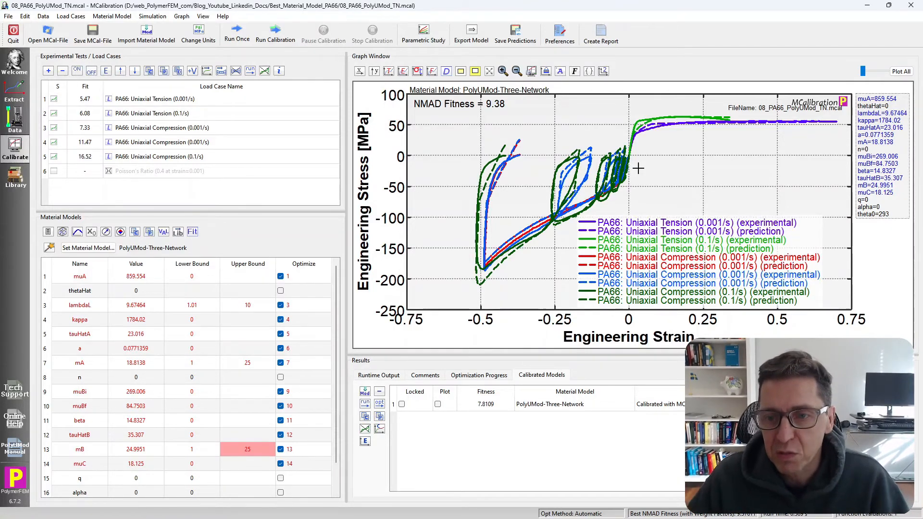
{"action": "mouse_move", "coordinate": [452, 253]}
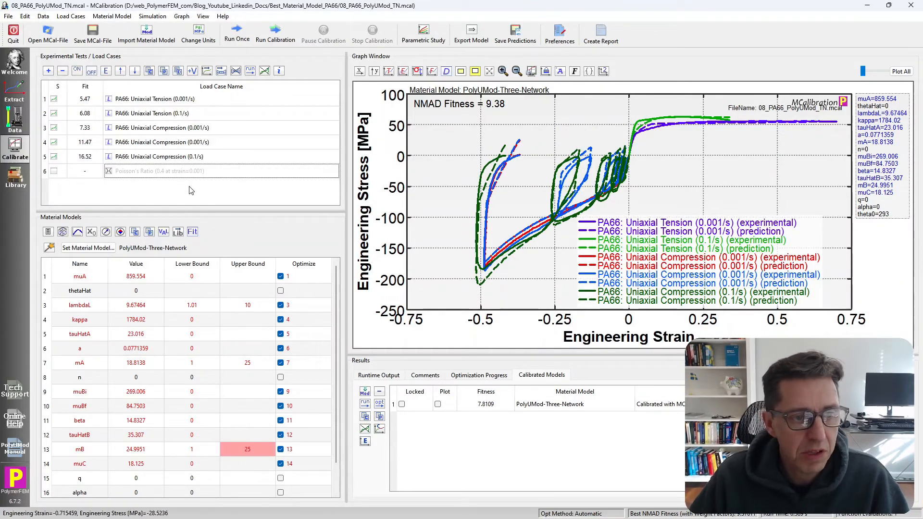
{"action": "mouse_move", "coordinate": [48, 31]}
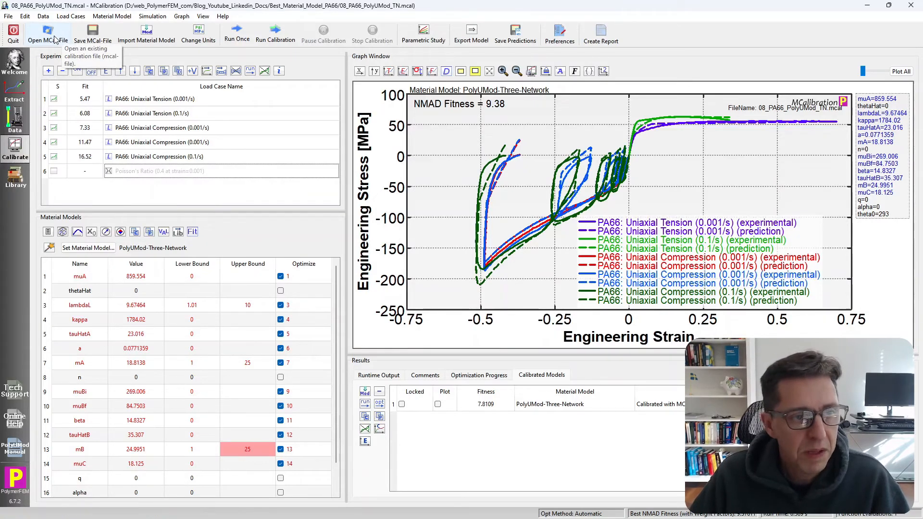
{"action": "left_click", "coordinate": [40, 34]}
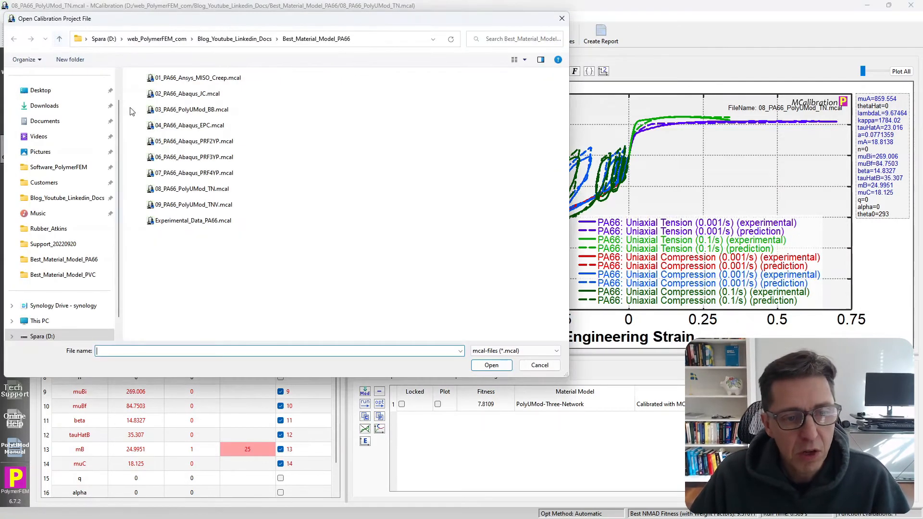
- Load 09_PA66_PolyUMod_TNV.mcal and run it, overlaying predictions with NMAD Fitness 8.54
{"action": "left_click", "coordinate": [193, 204]}
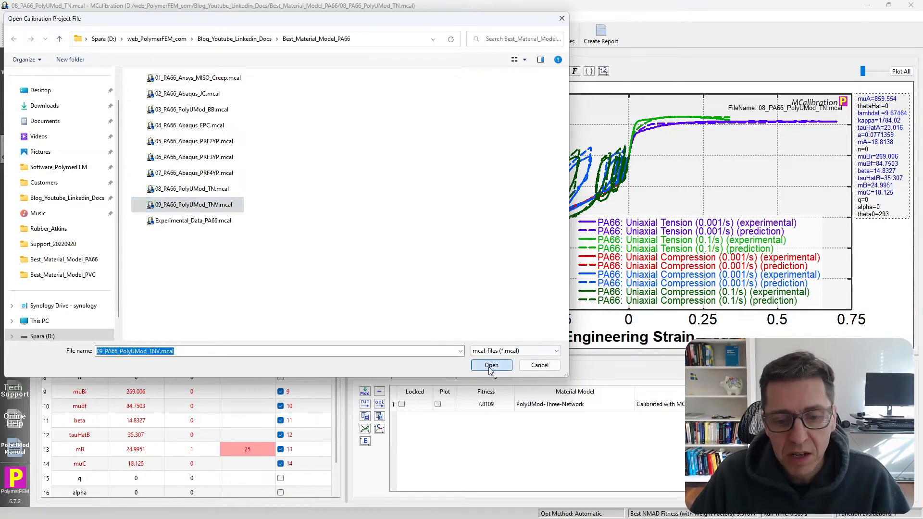
{"action": "left_click", "coordinate": [490, 365]}
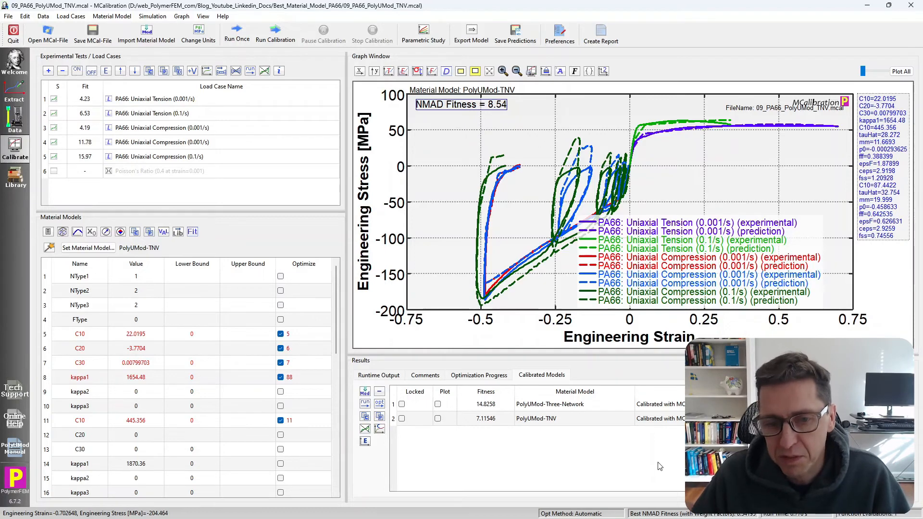
{"action": "mouse_move", "coordinate": [658, 432]}
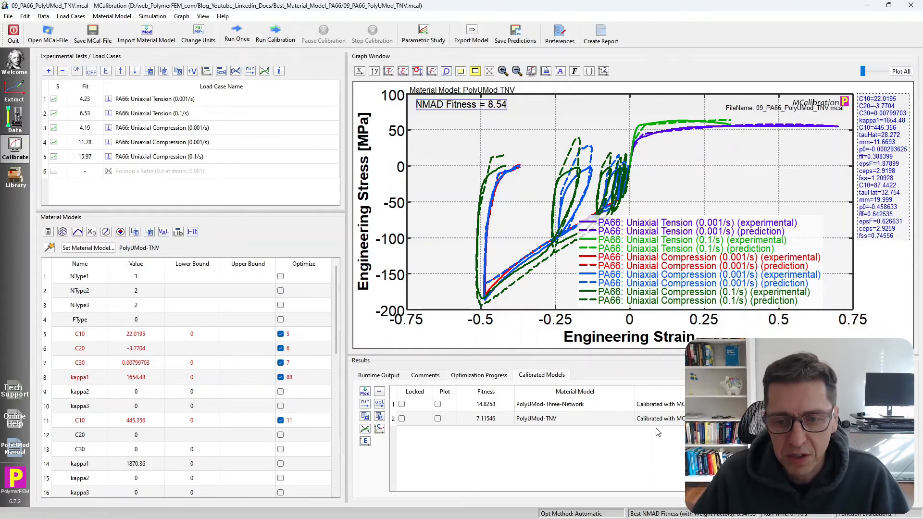